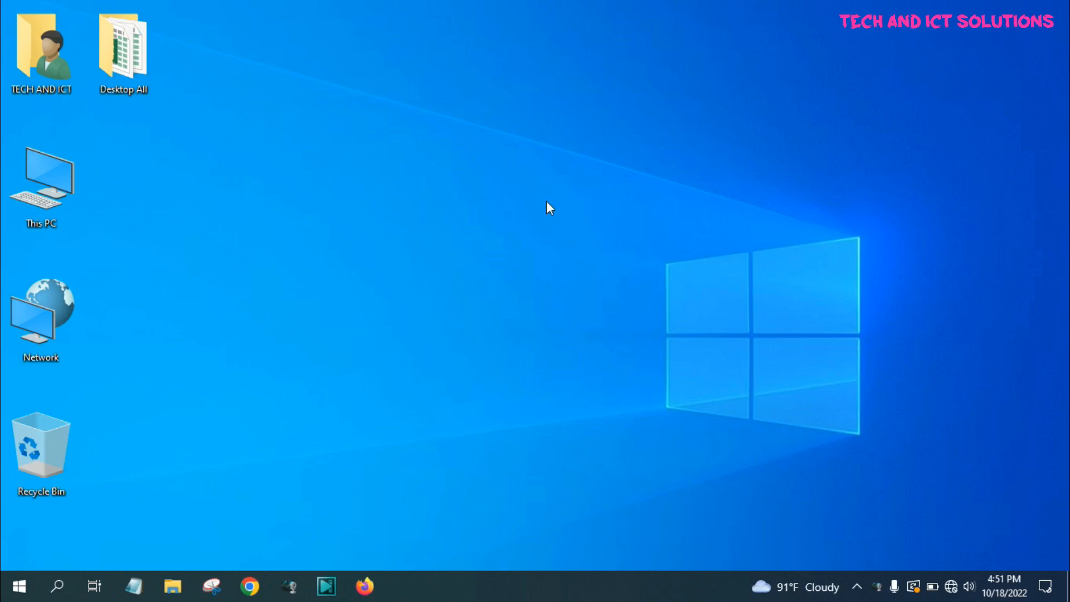
mouse_move(912, 586)
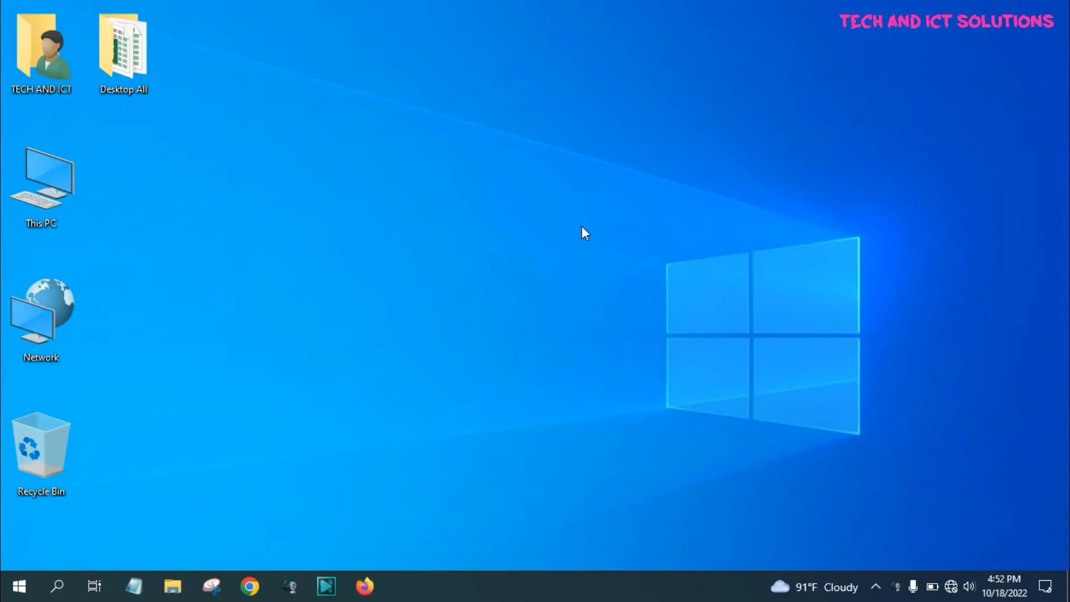
mouse_move(409, 257)
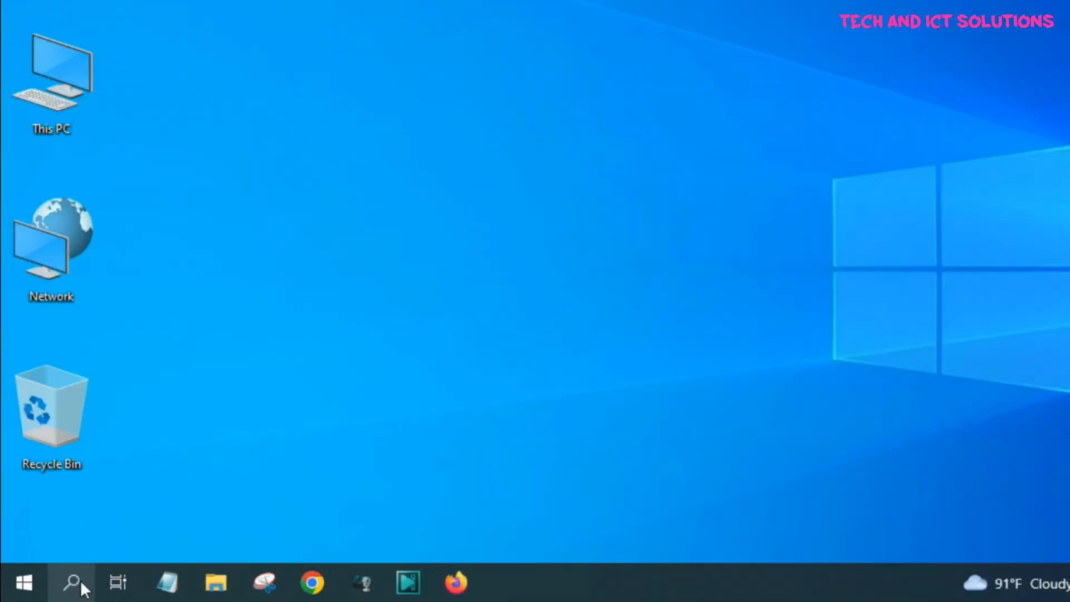
Launch services.msc from the Run dialog to show the local services list.
left_click(71, 583)
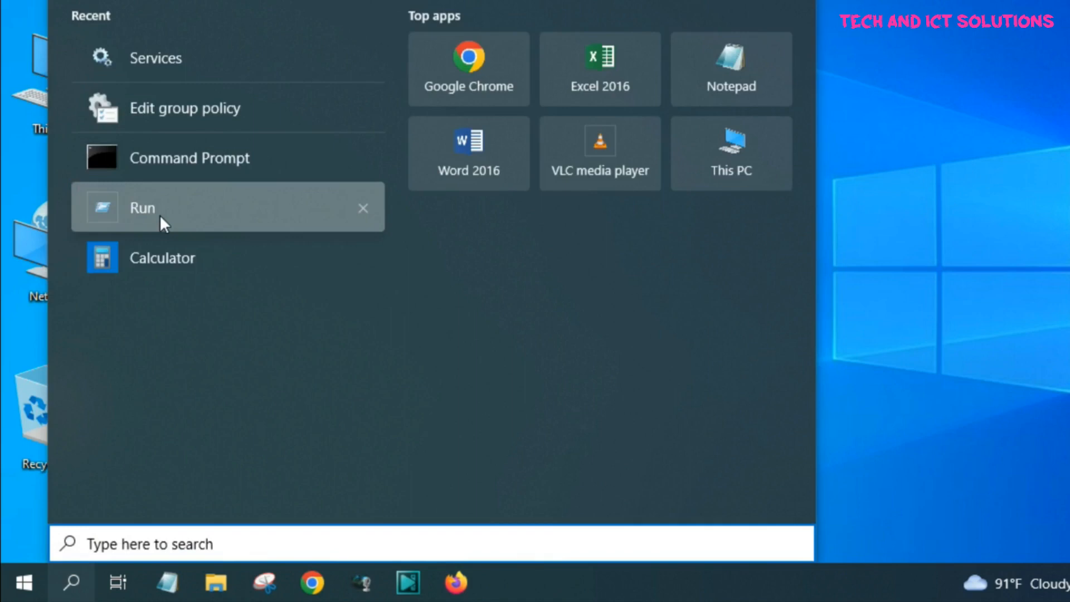
left_click(143, 208)
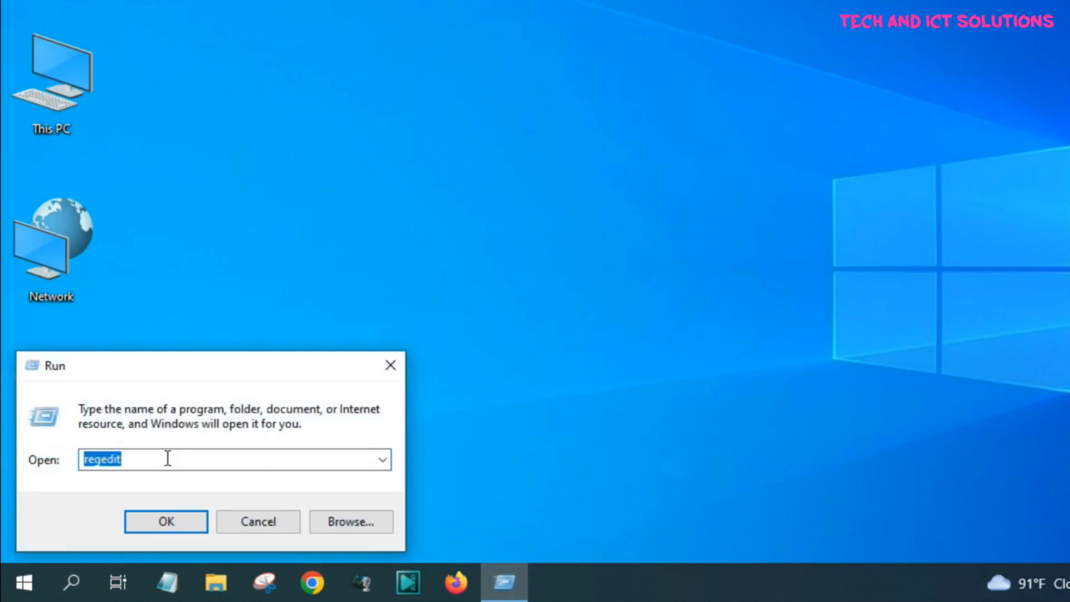
type("serv")
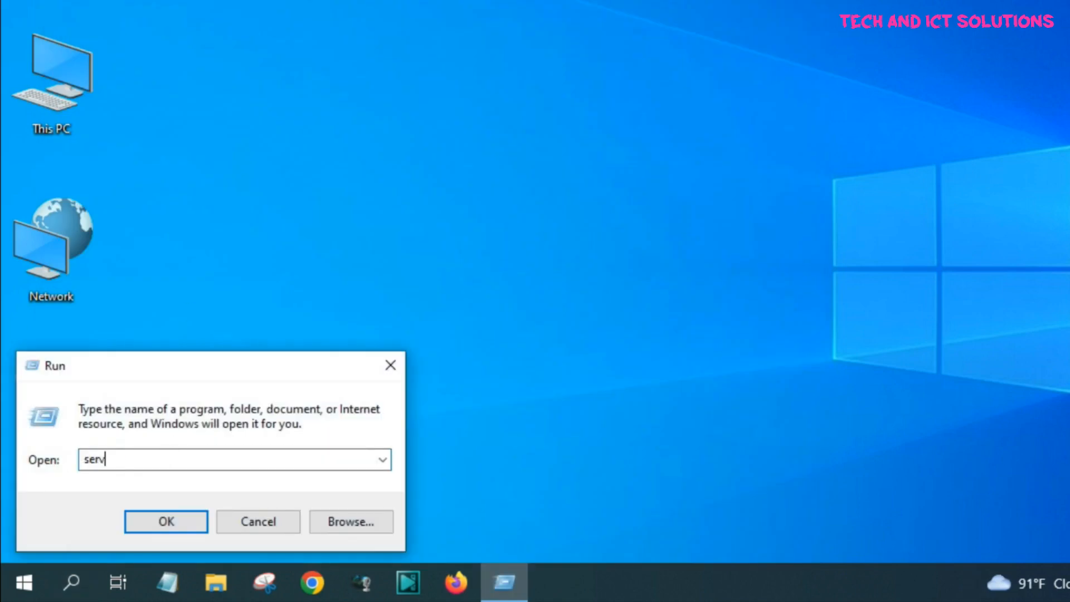
type("ices")
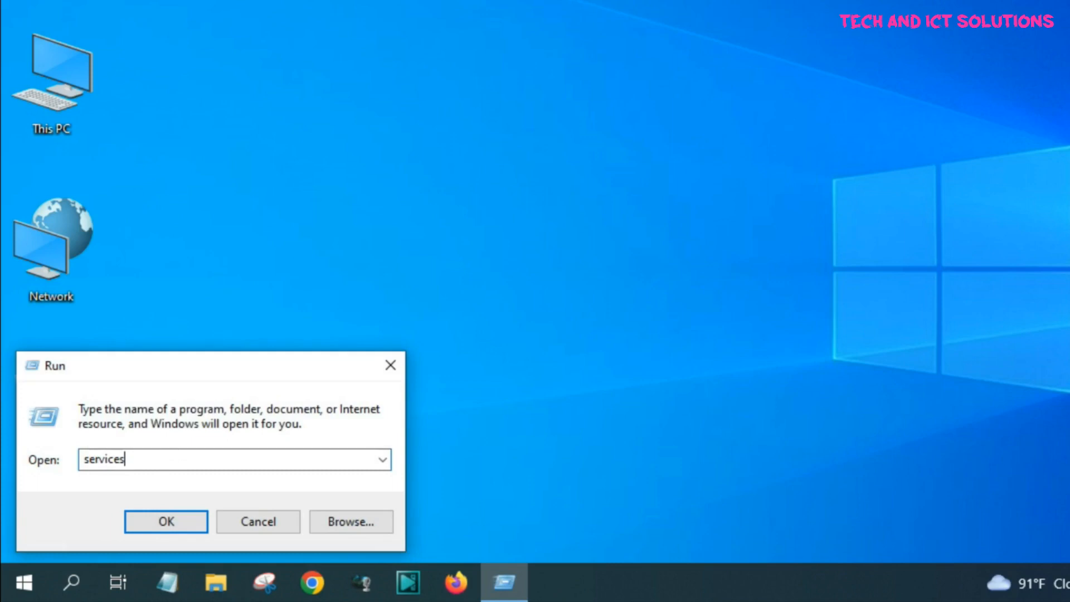
type(".msc")
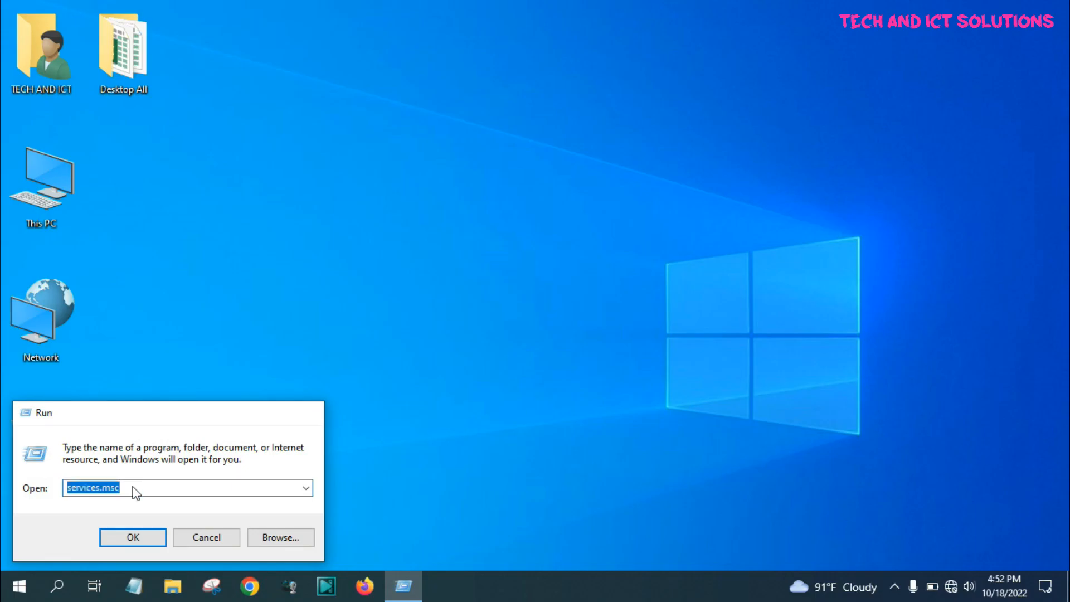
left_click(133, 537)
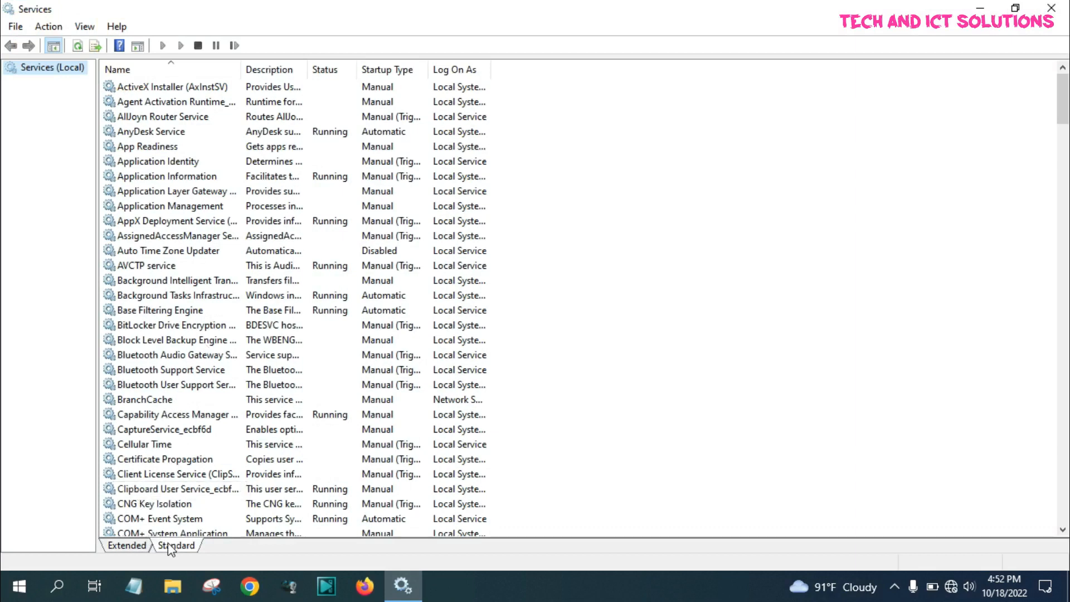
Stop the Windows Update service with startup type Disabled, then close the console.
left_click(199, 294)
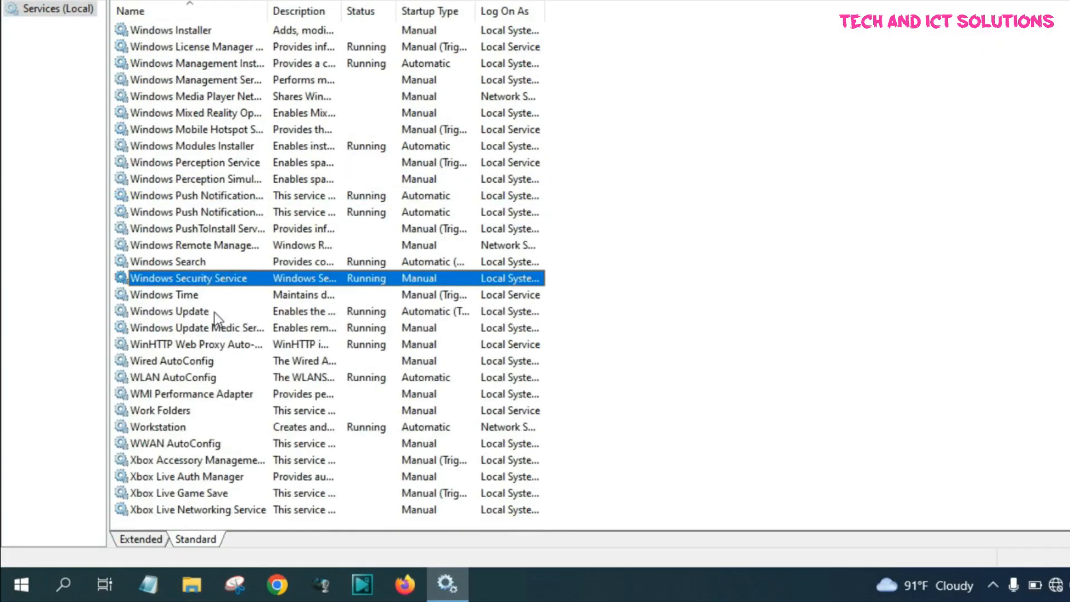
double_click(166, 311)
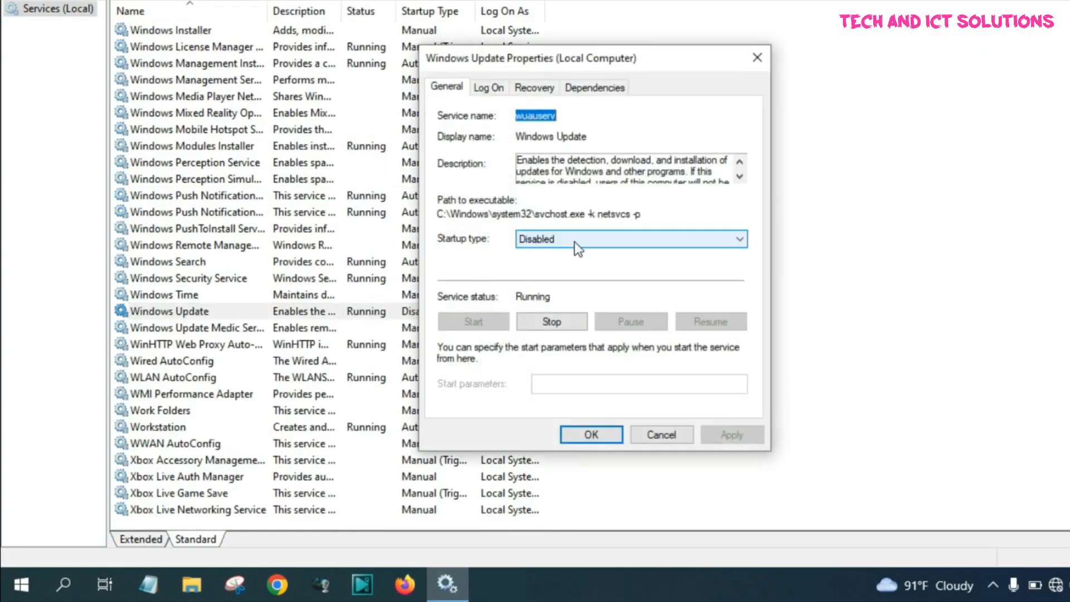
left_click(551, 321)
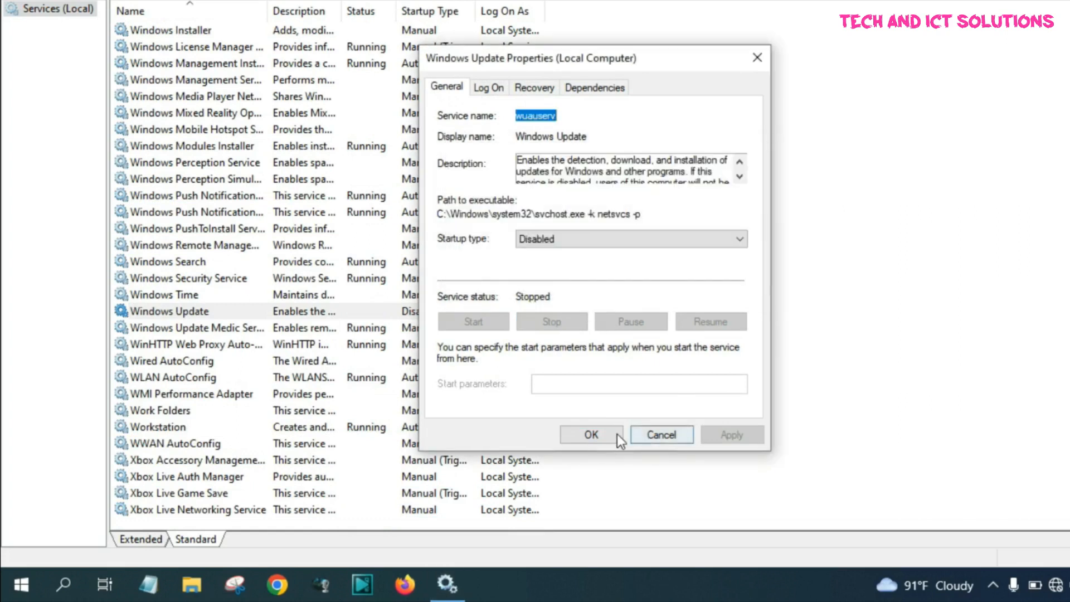
left_click(591, 435)
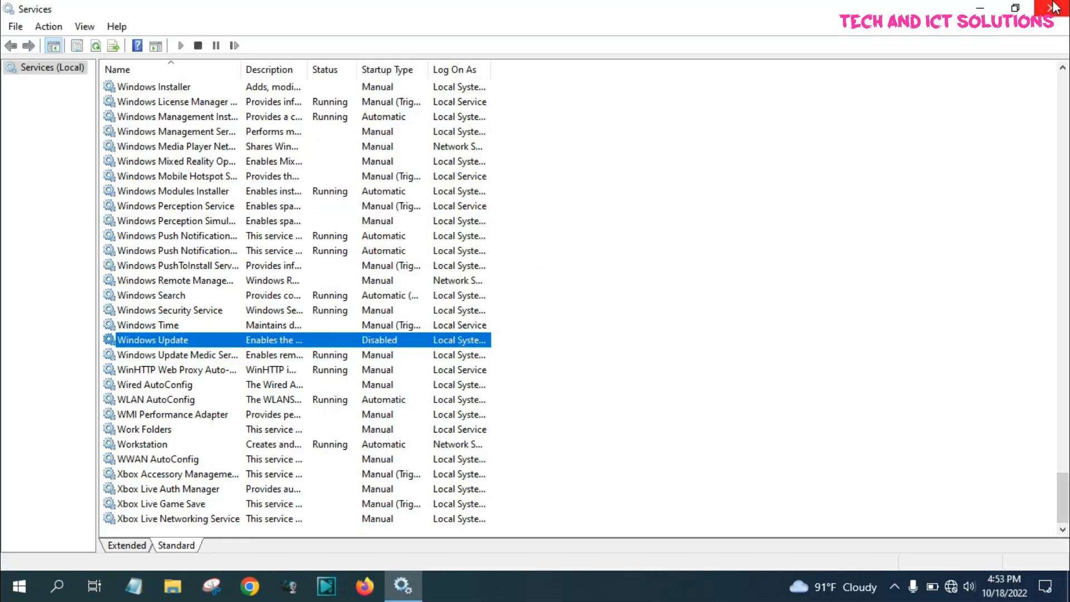
left_click(1054, 7)
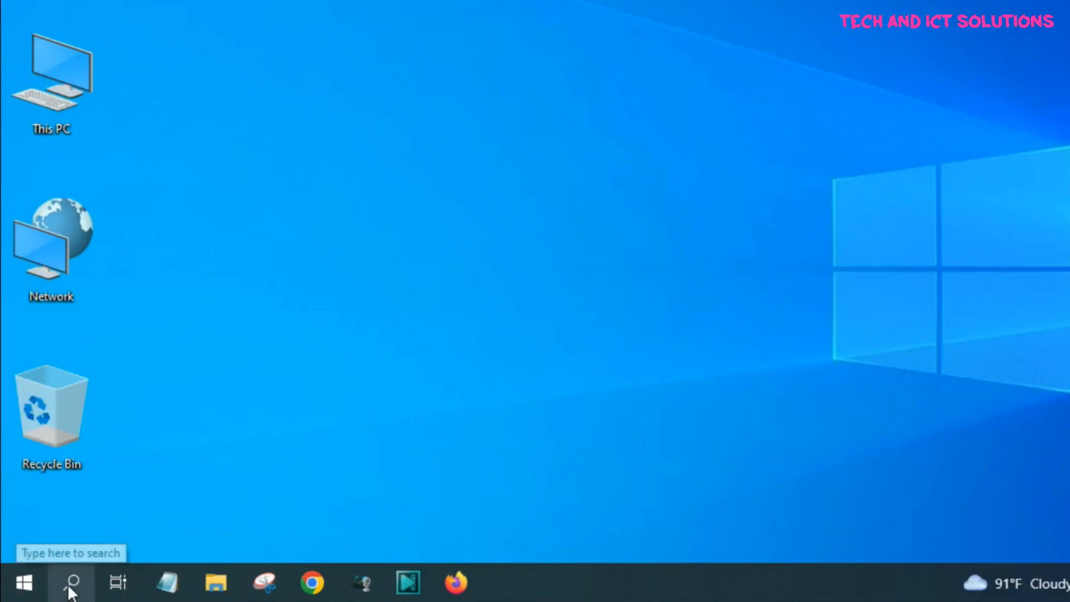
Launch Registry Editor and expand HKEY_LOCAL_MACHINE\SOFTWARE\Policies\Microsoft\Windows.
left_click(70, 582)
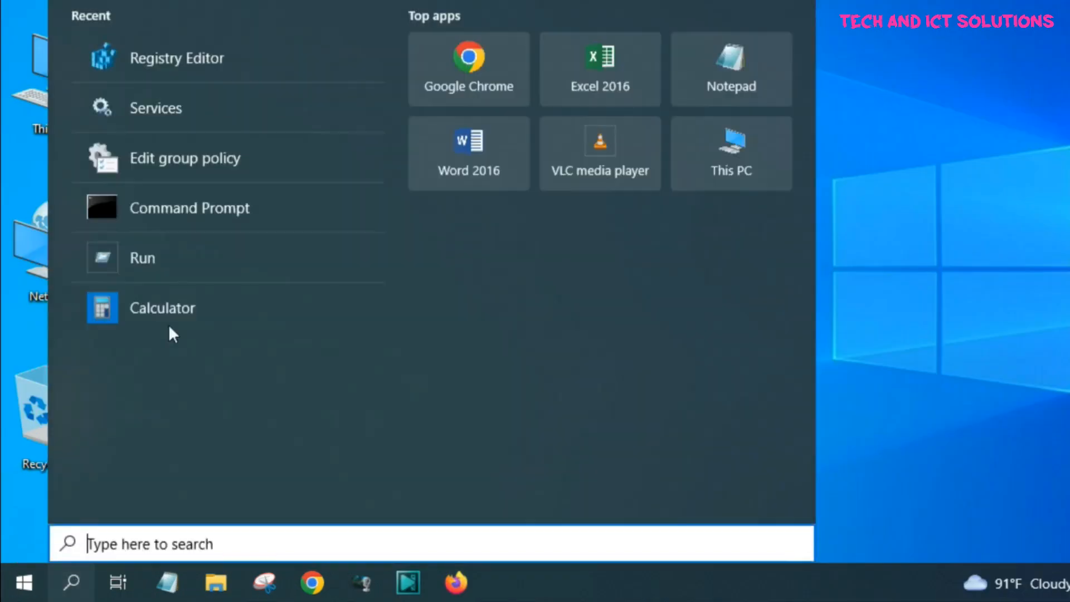
left_click(141, 257)
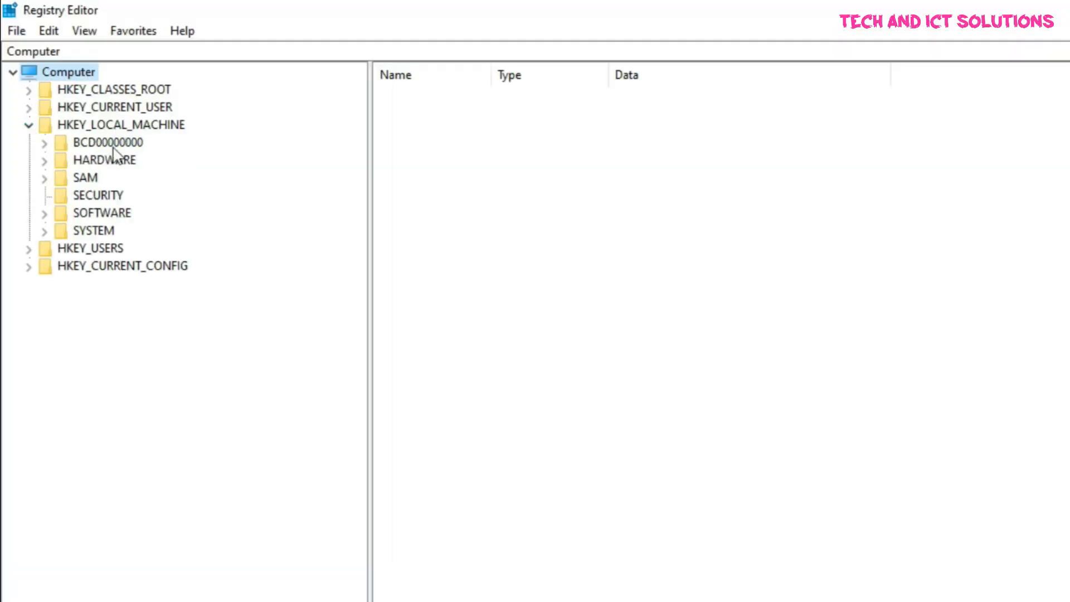
left_click(43, 211)
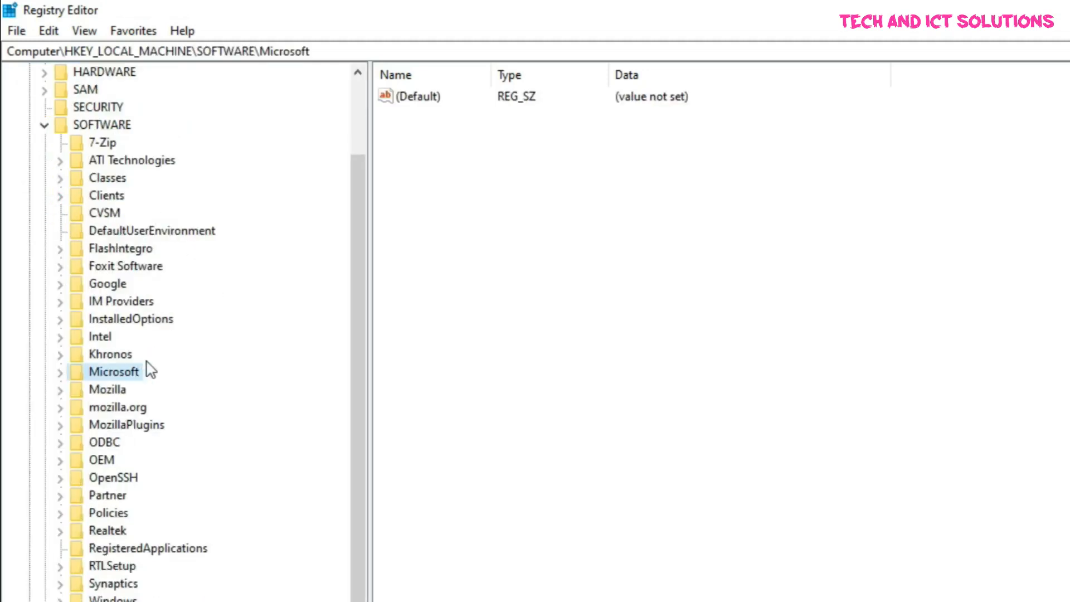
mouse_move(62, 521)
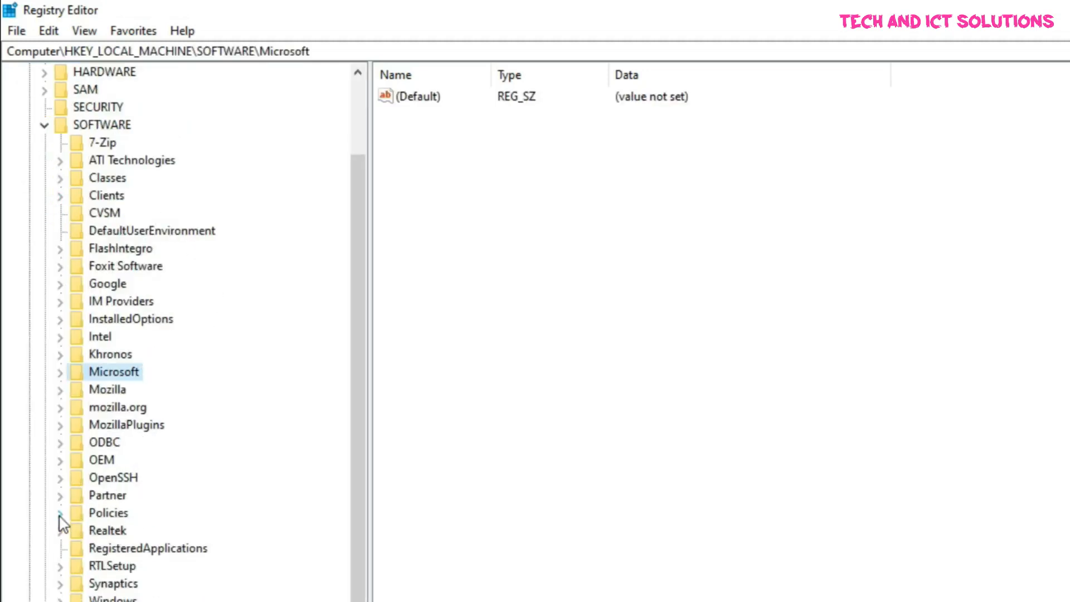
left_click(60, 513)
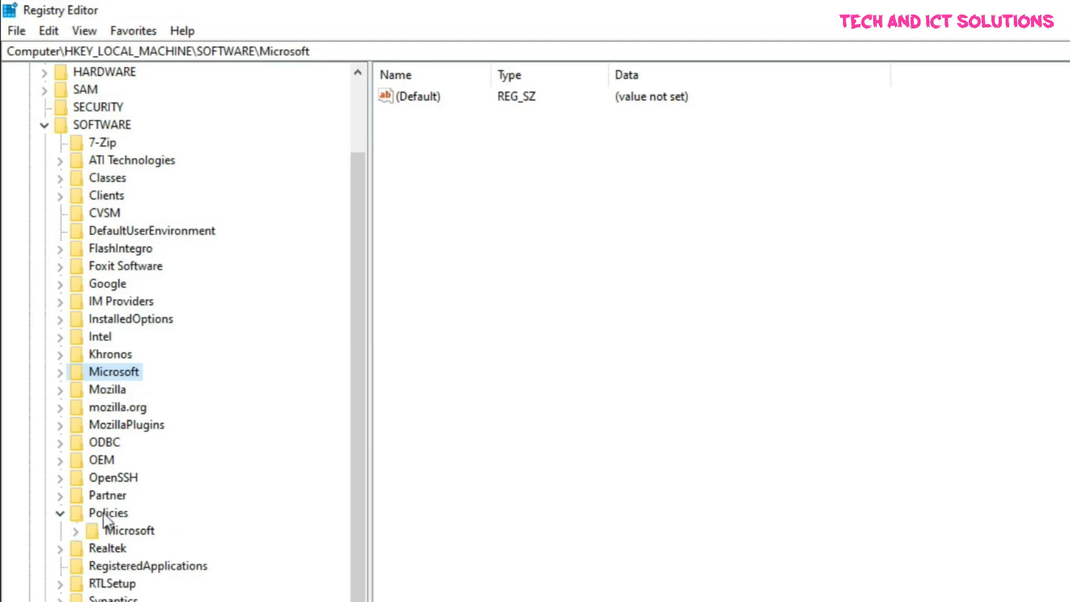
left_click(76, 530)
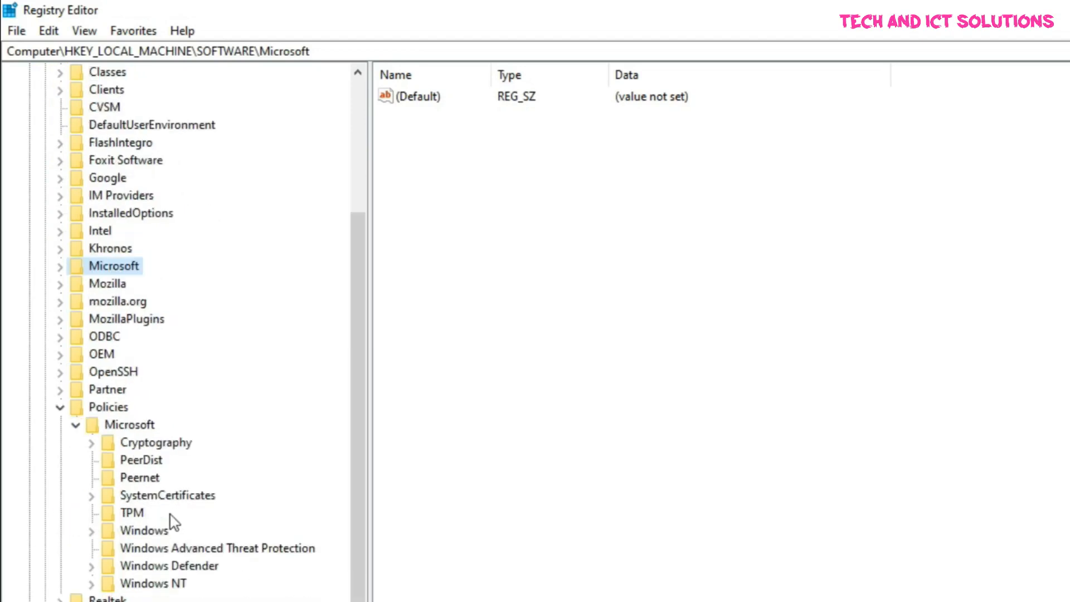
left_click(90, 530)
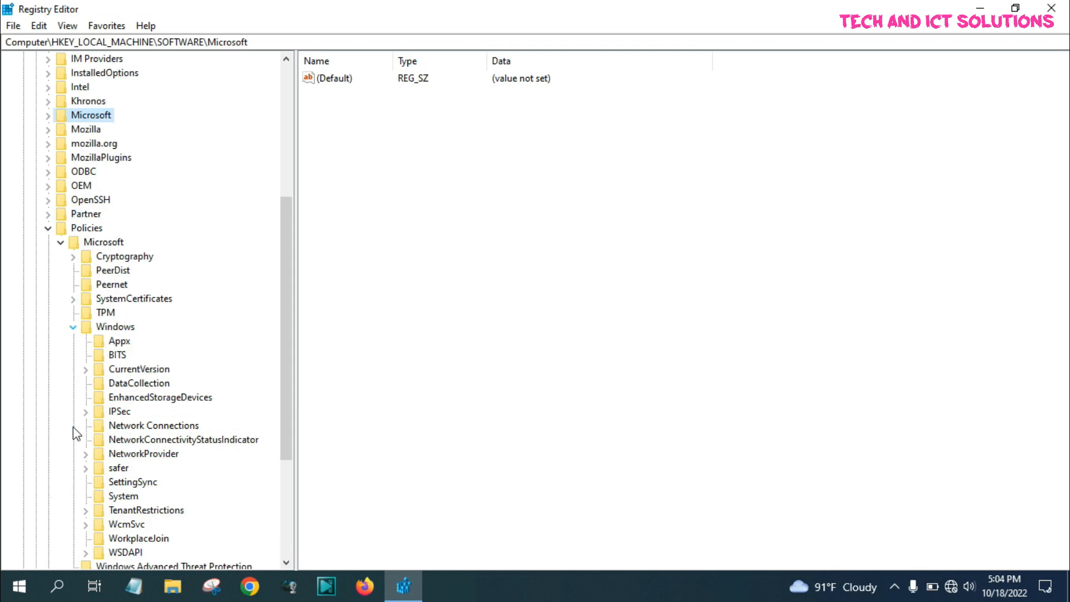
mouse_move(114, 334)
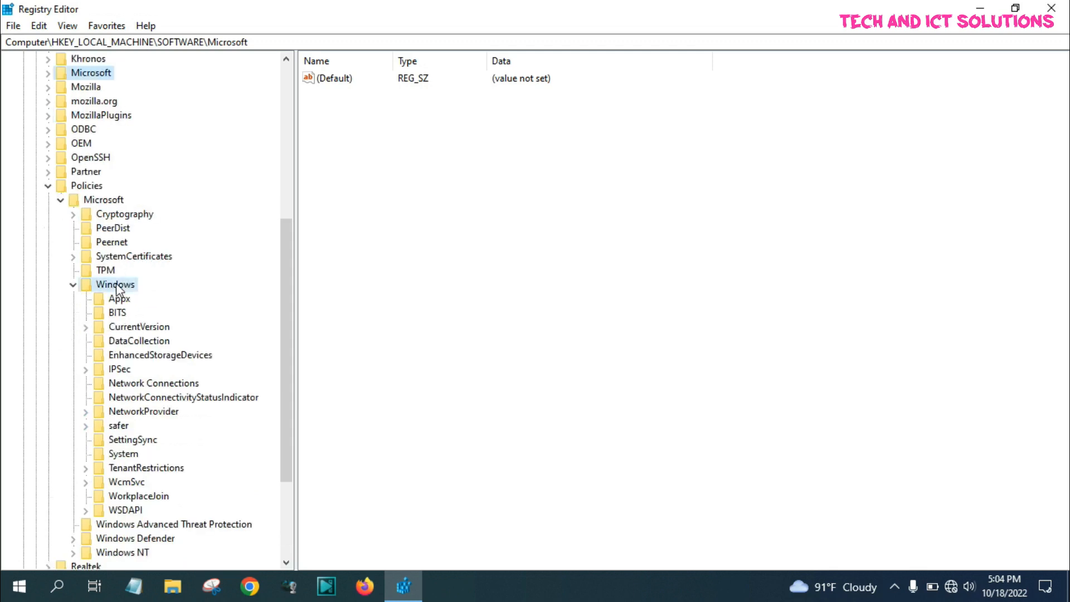
right_click(115, 284)
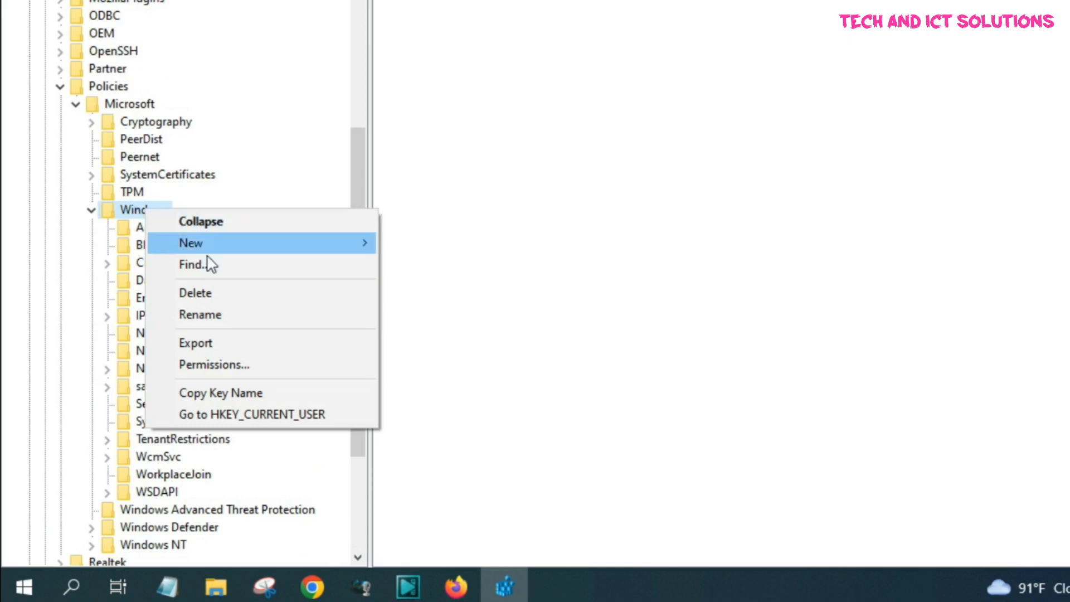
Create a new key named WindowsUpdate under Policies\Microsoft\Windows.
left_click(191, 243)
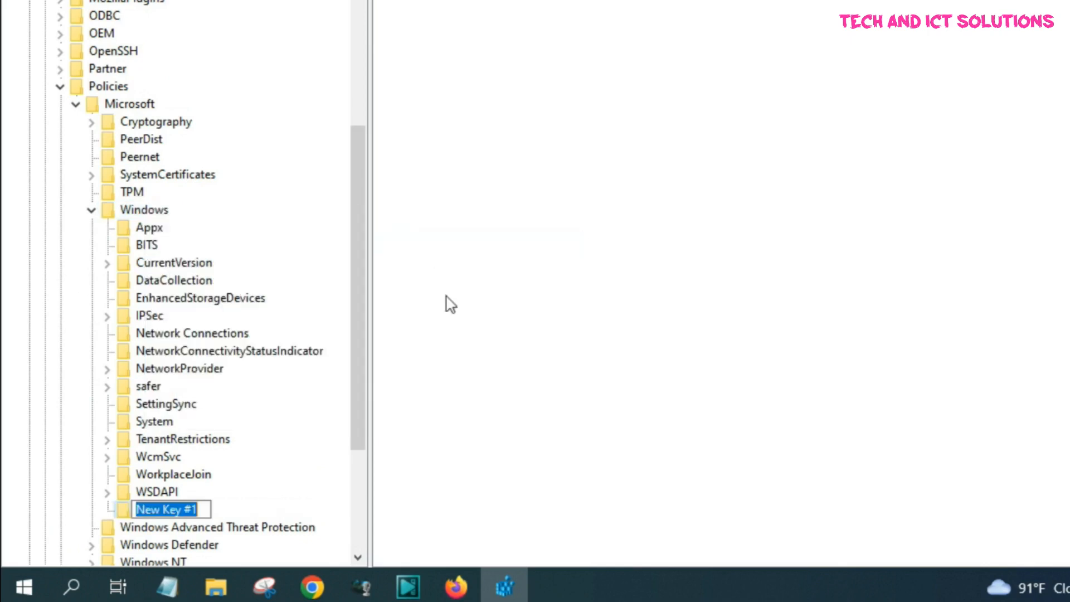
mouse_move(423, 361)
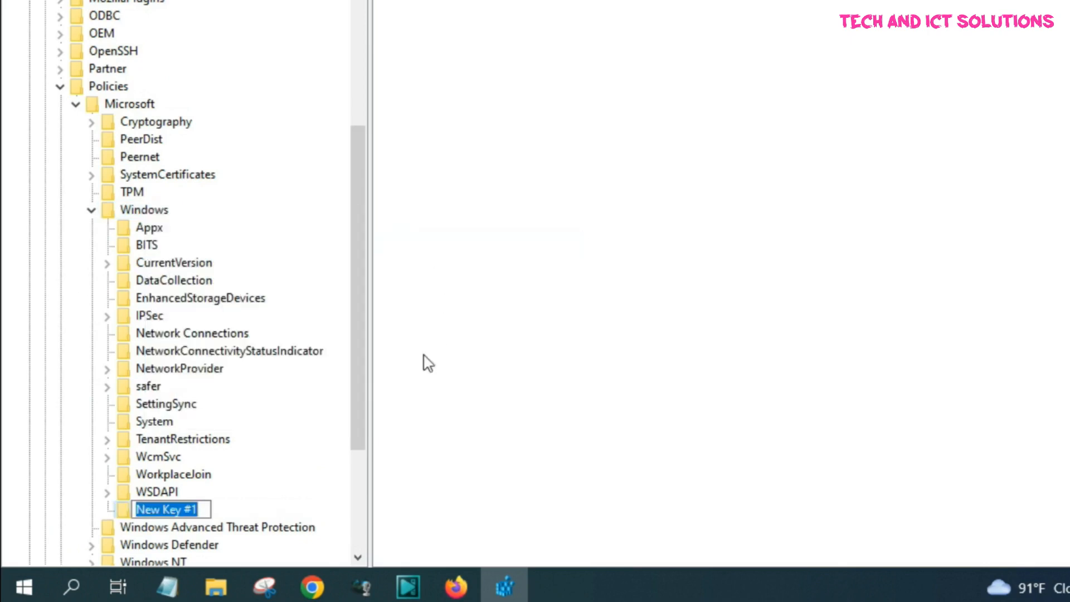
type("WindowsU")
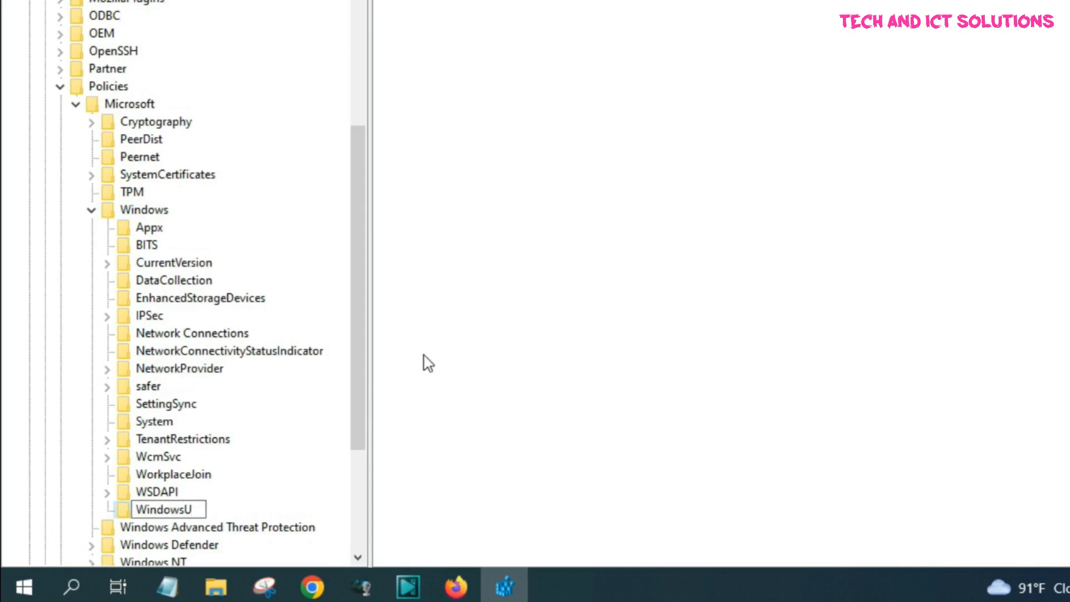
type("pda")
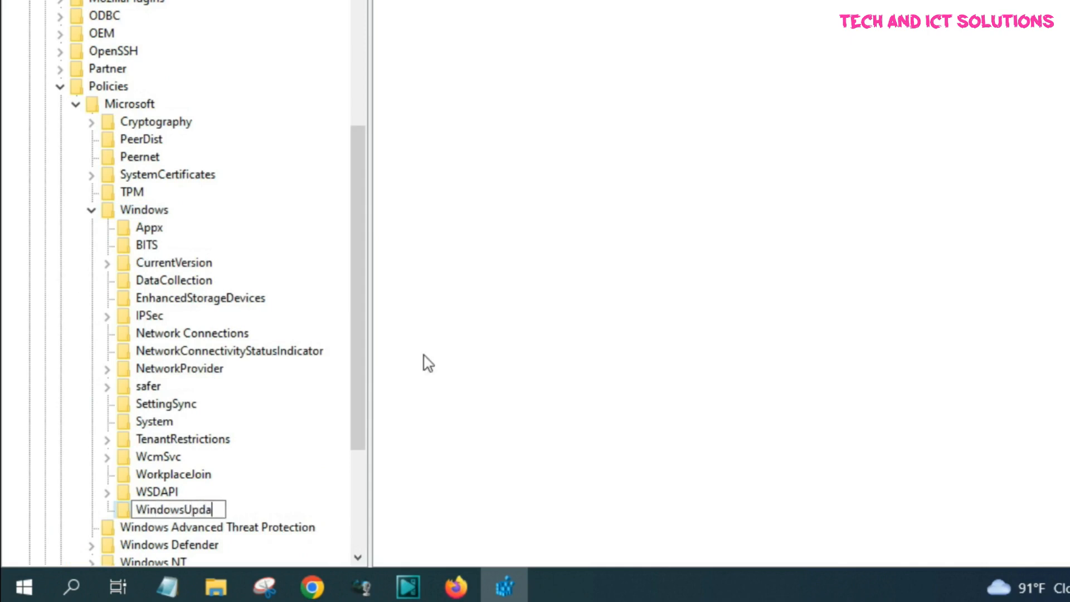
type("te")
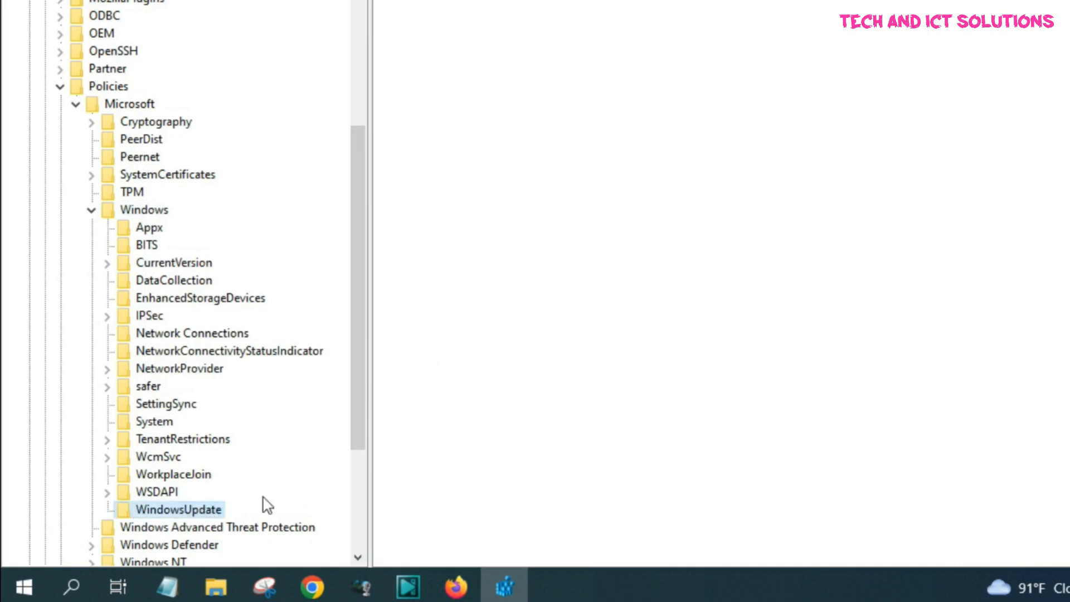
Create a subkey named AU inside the WindowsUpdate key.
right_click(178, 509)
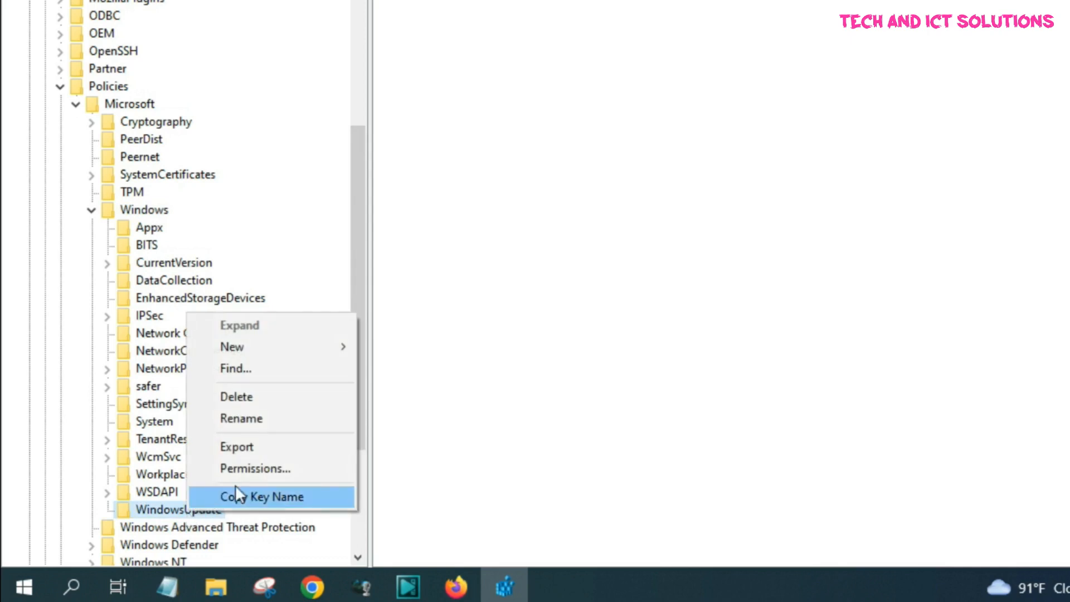
left_click(232, 347)
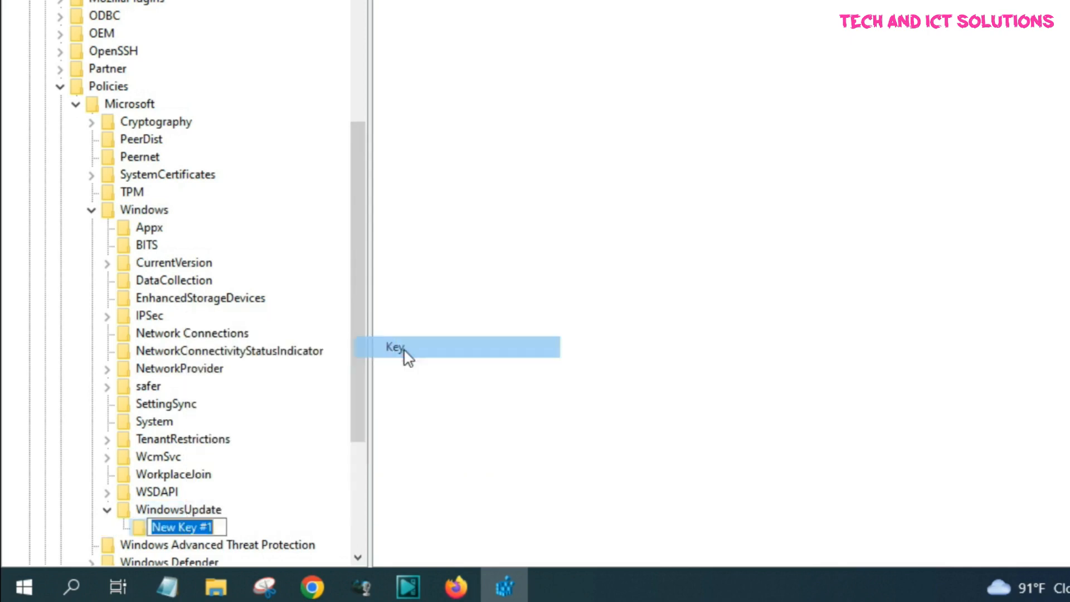
mouse_move(238, 525)
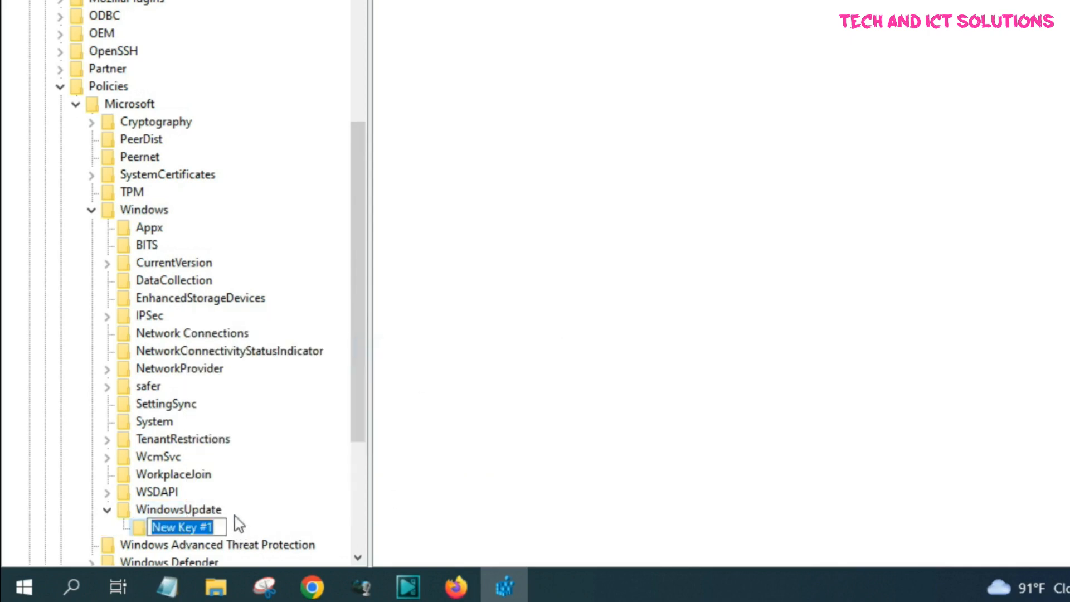
type("A")
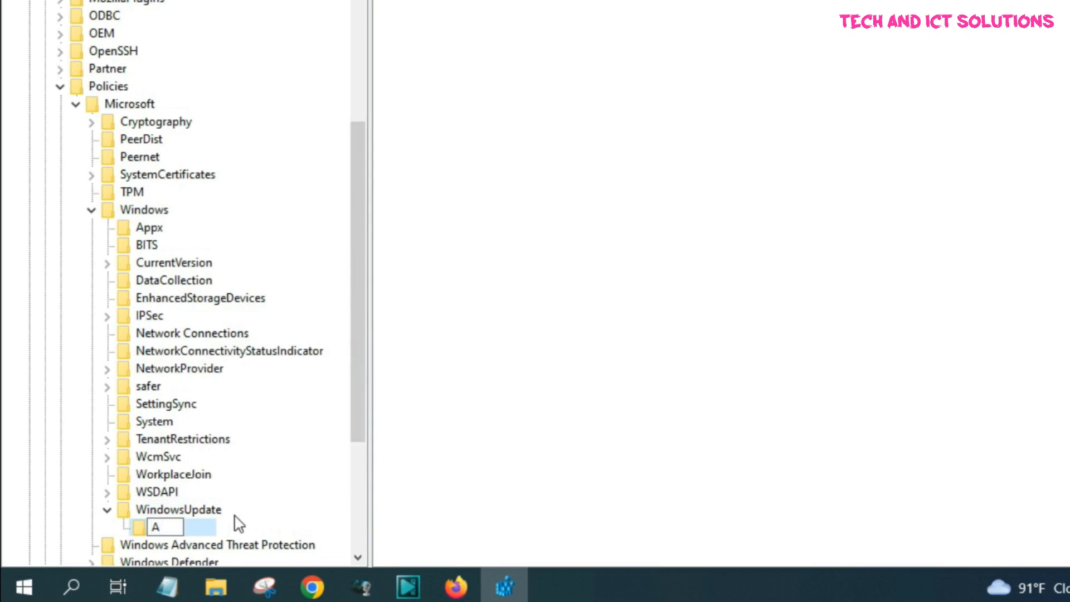
type("U")
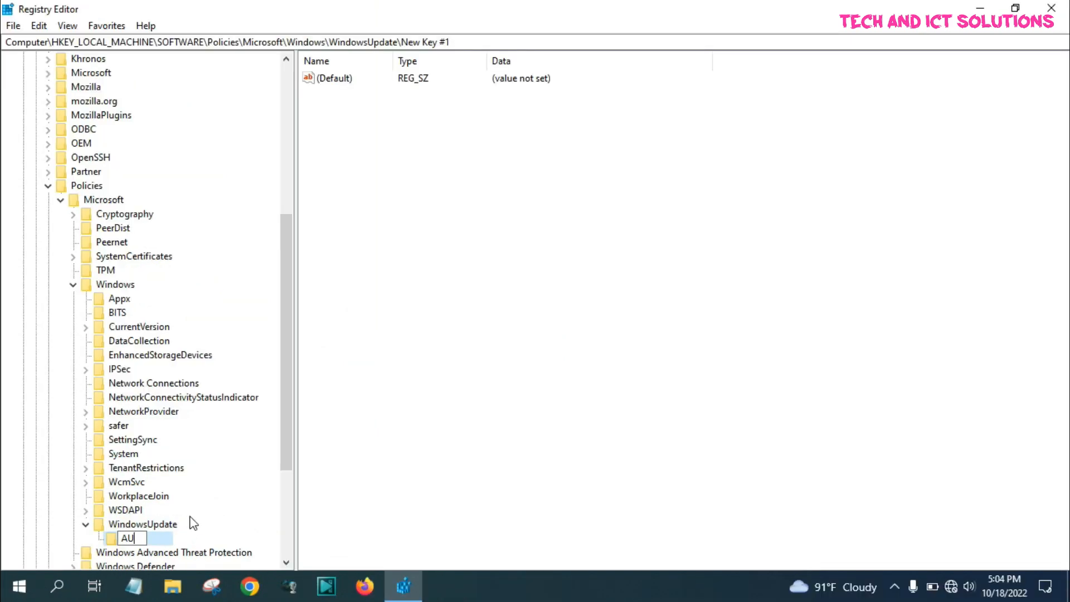
key("Return")
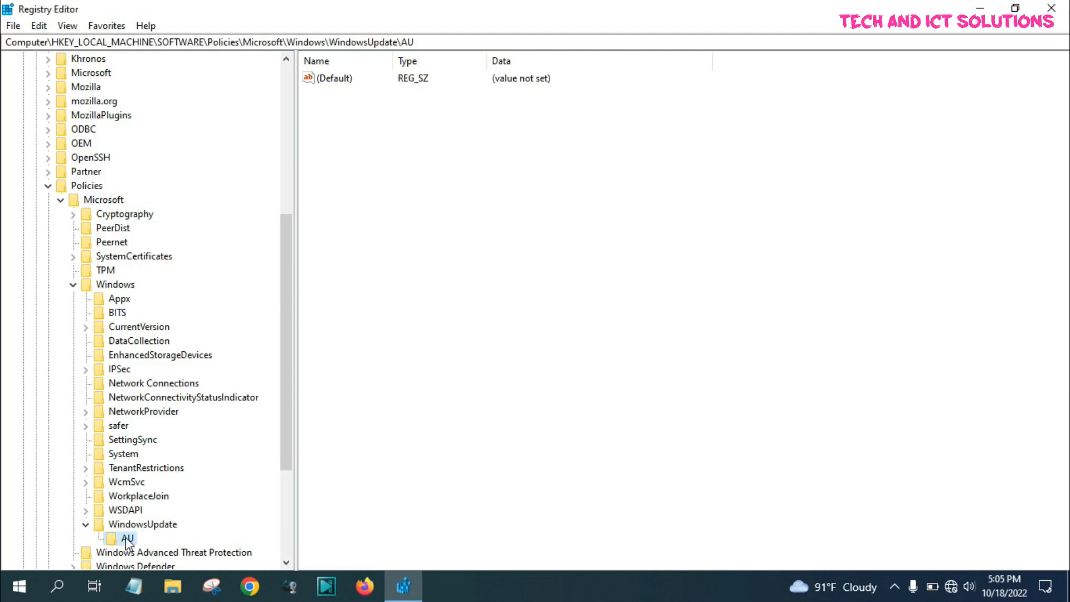
Add a new DWORD (32-bit) value named NoAutoUpdate in the AU key.
right_click(124, 539)
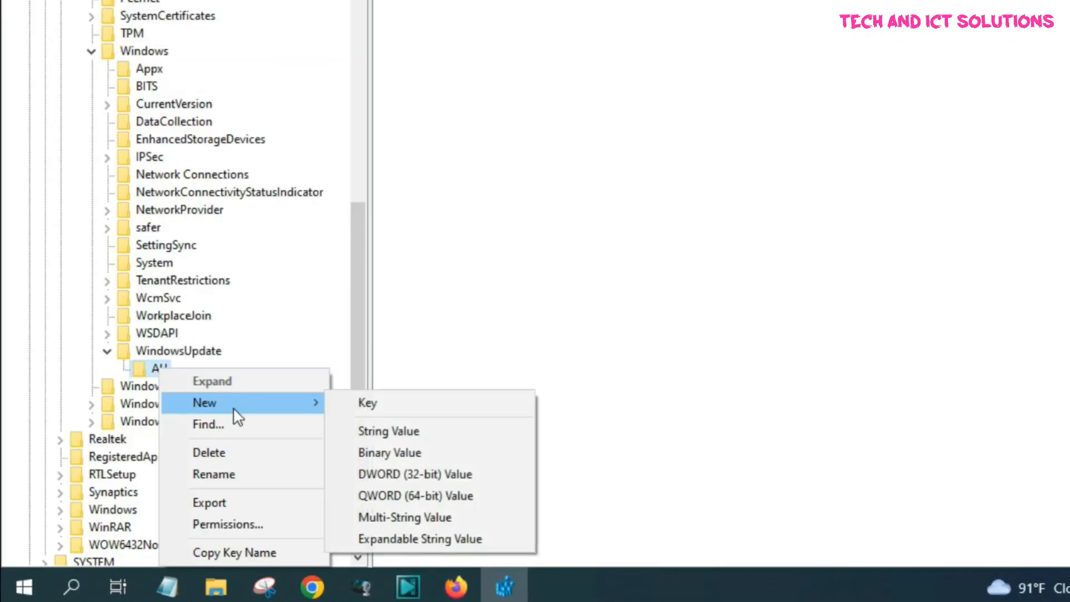
mouse_move(265, 417)
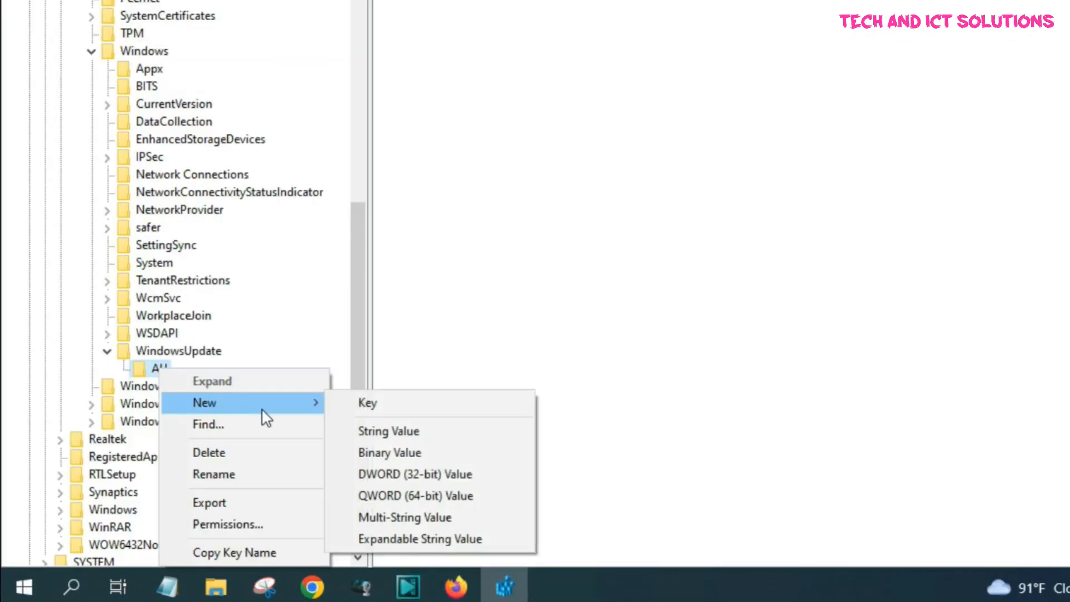
mouse_move(423, 475)
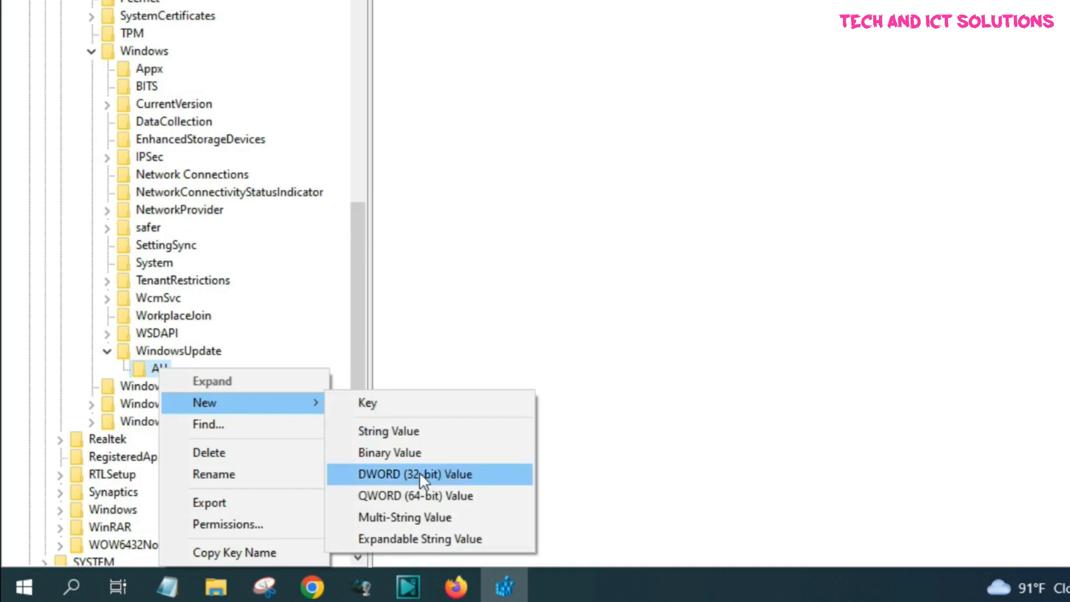
left_click(414, 475)
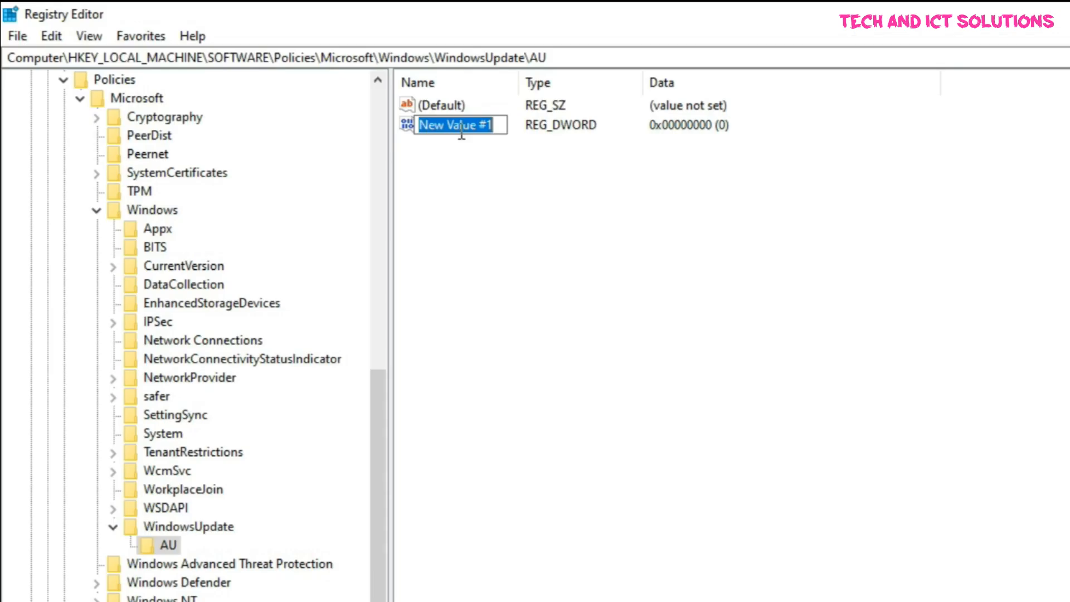
type("N")
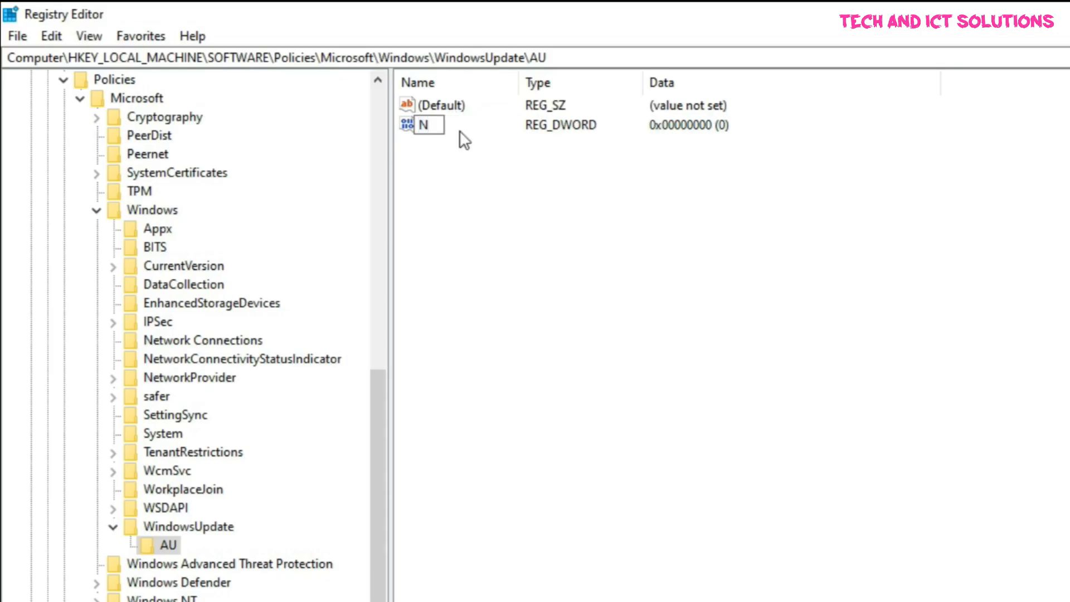
type("oAuto")
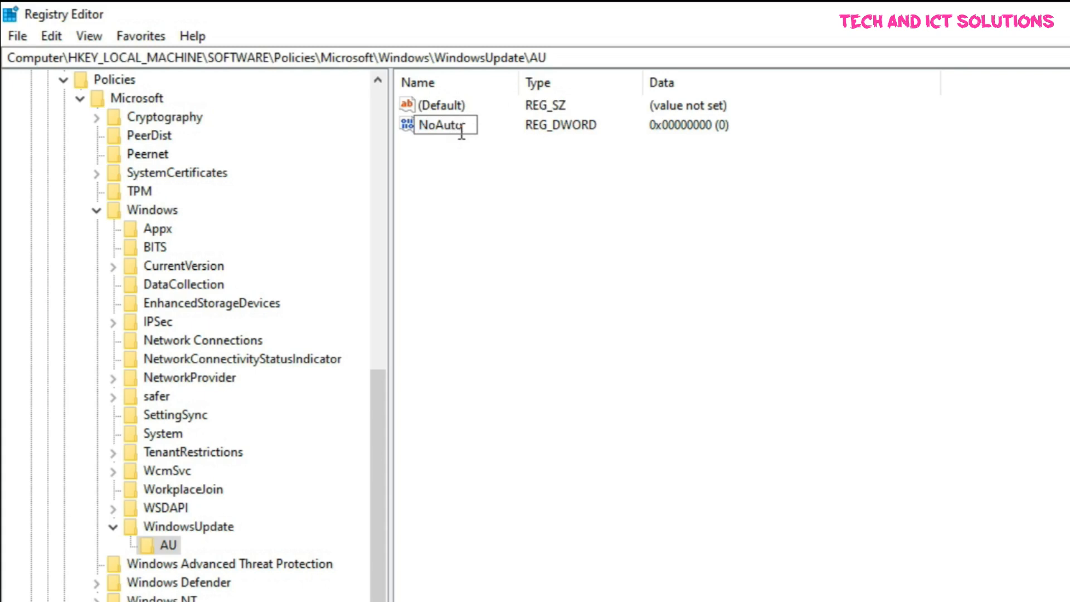
type("Update")
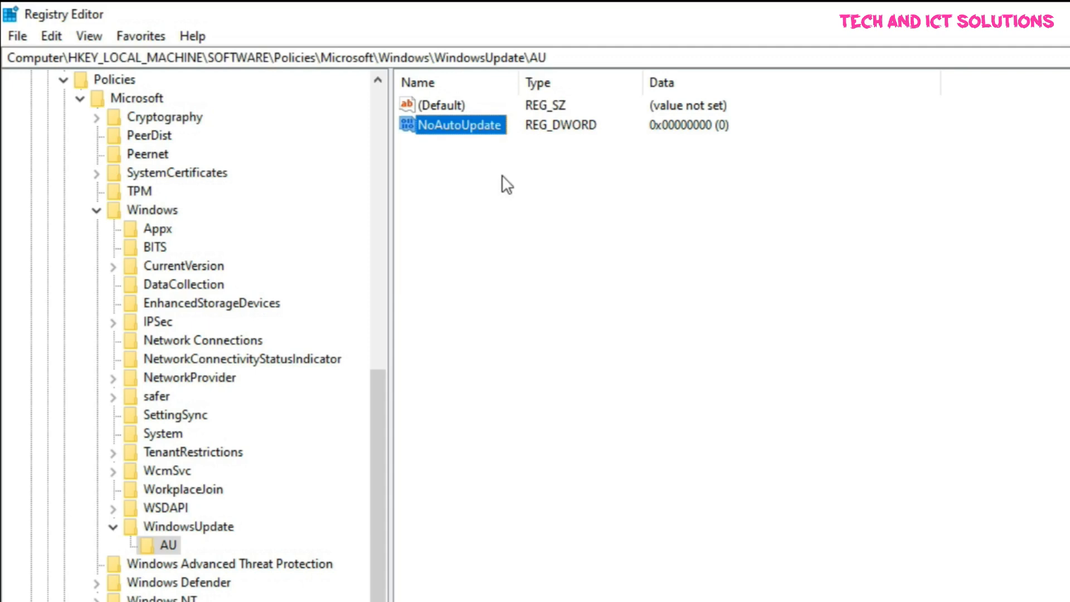
left_click(1014, 13)
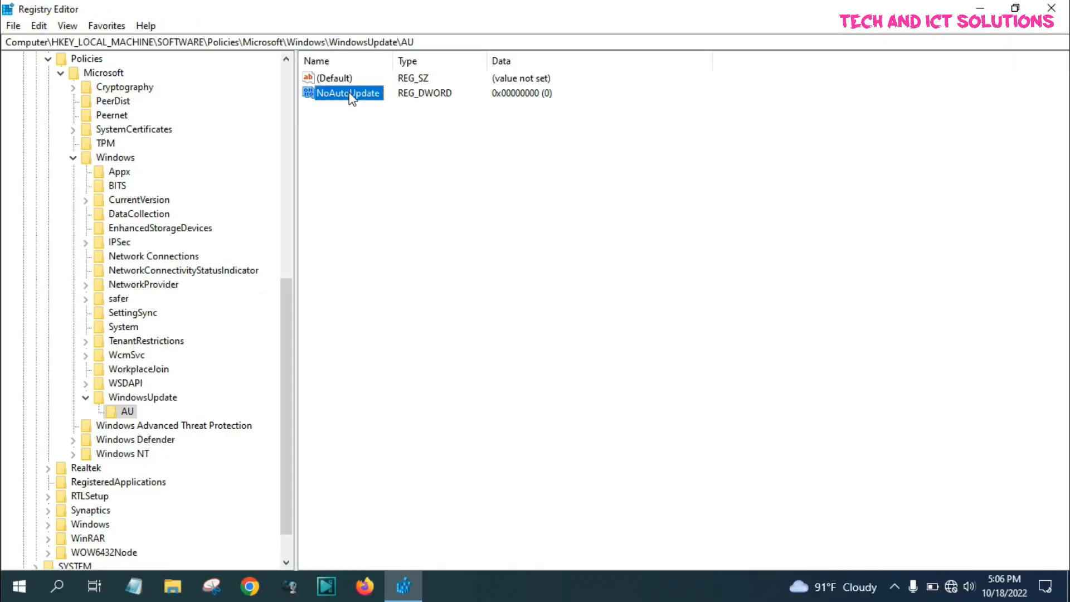
Set NoAutoUpdate's value data to 1 and close Registry Editor.
double_click(350, 93)
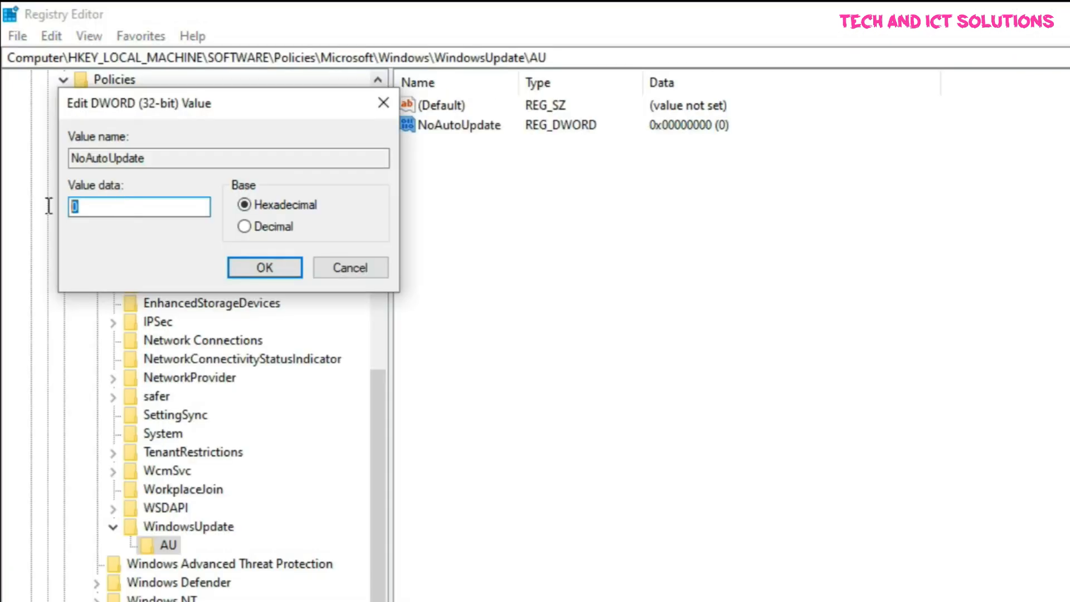
type("1")
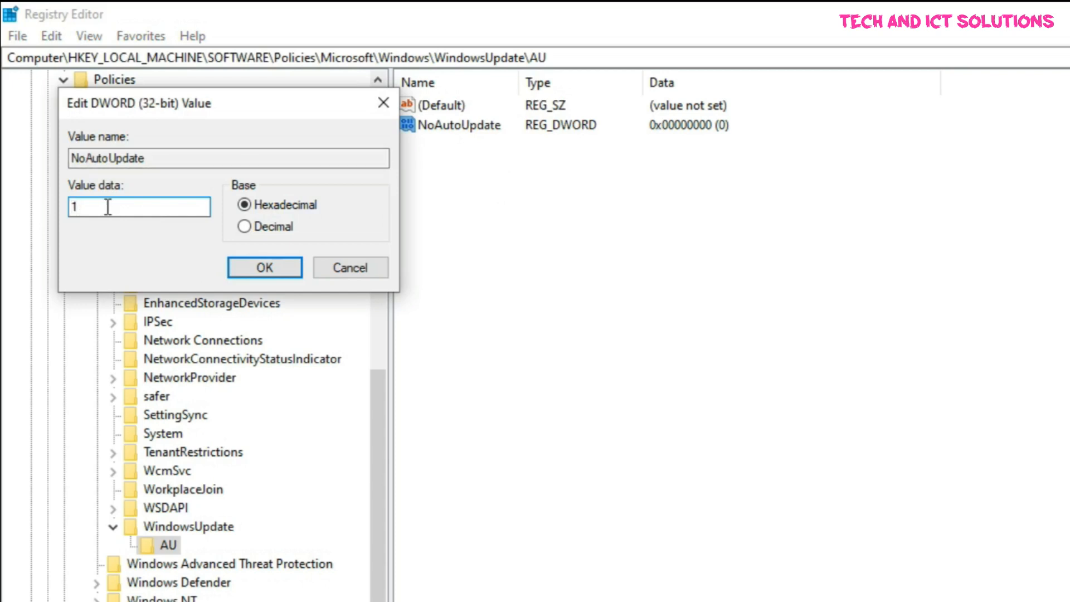
left_click(263, 266)
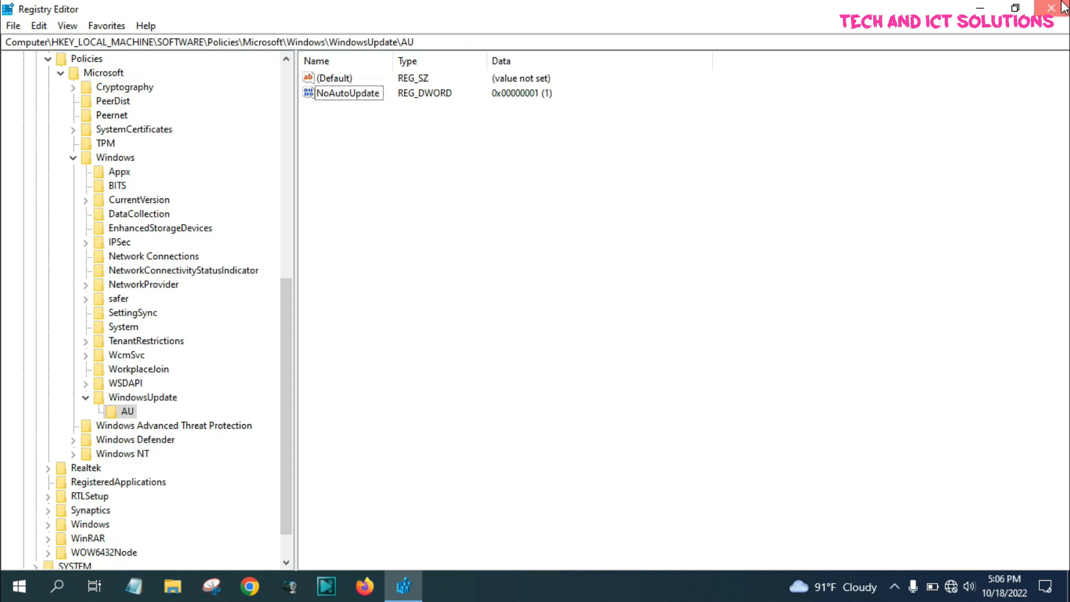
left_click(1050, 8)
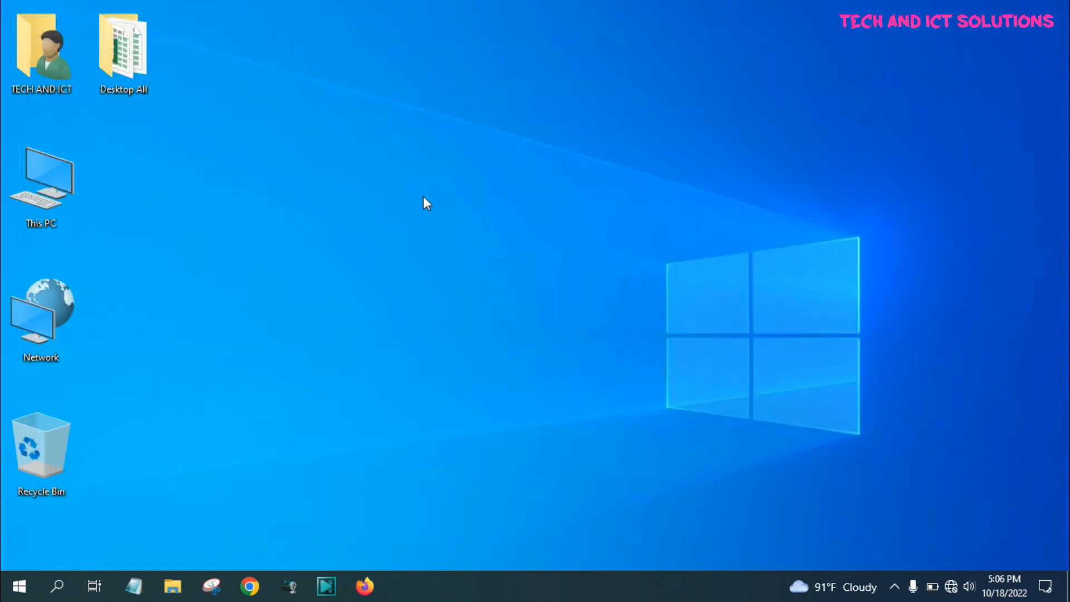
mouse_move(823, 497)
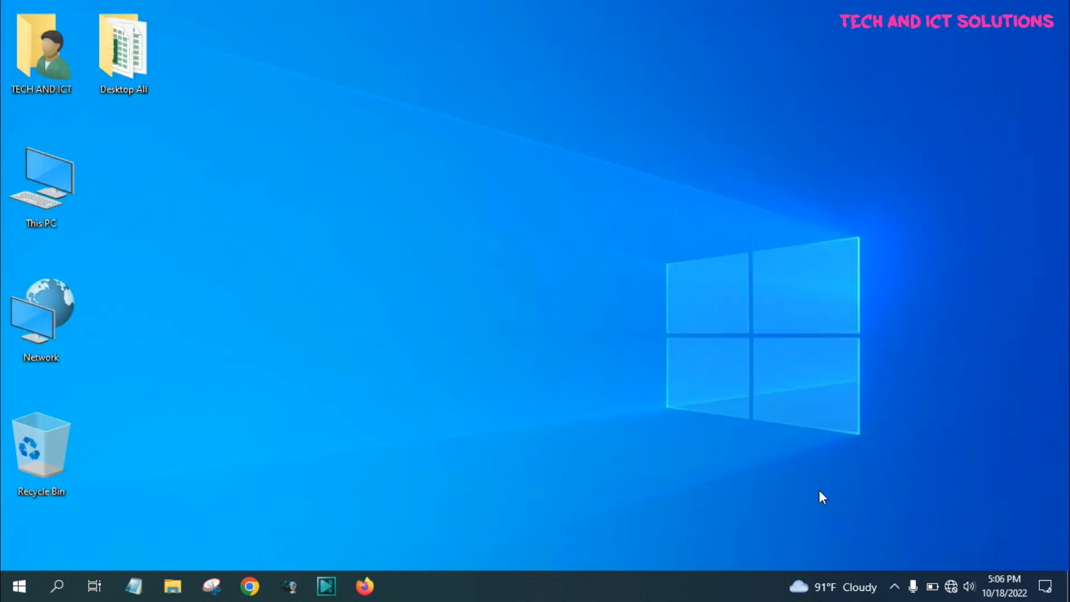